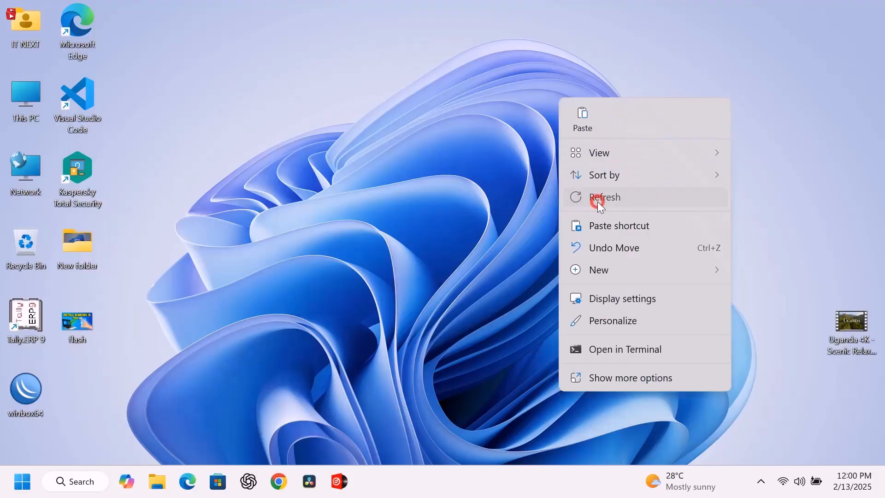
Step: Open flash.jpg from the desktop in Photos via Open with
left_click(599, 204)
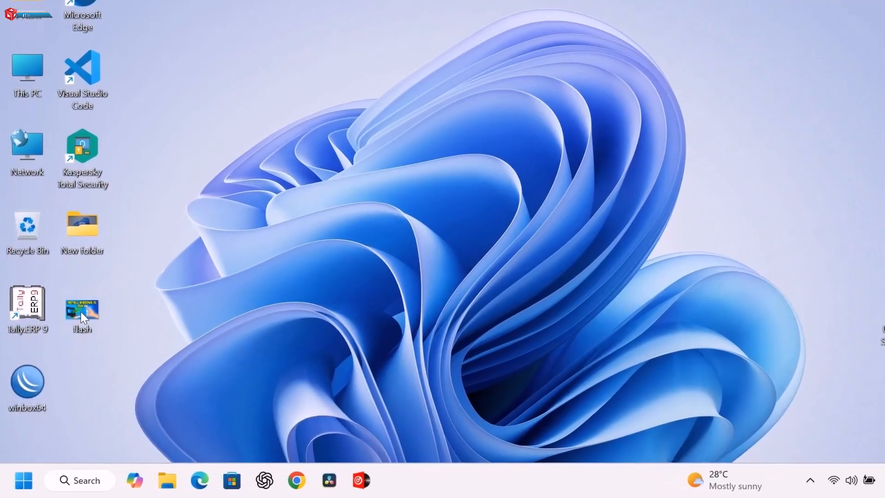
mouse_move(85, 317)
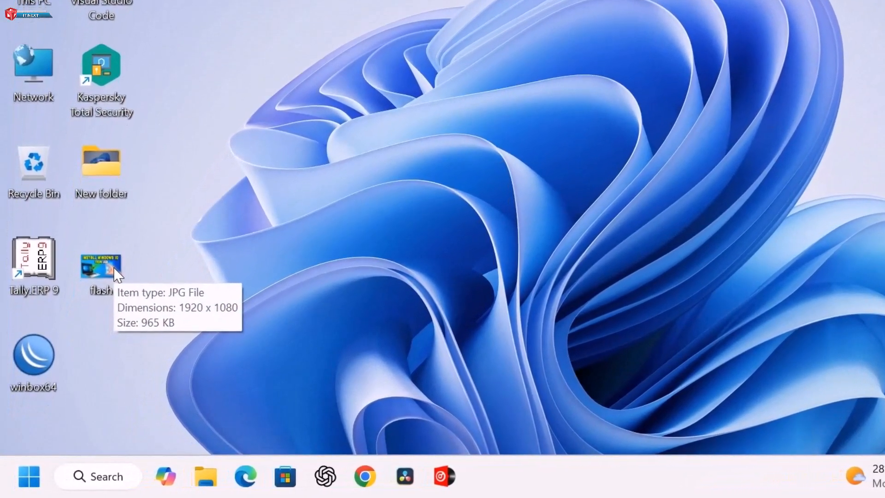
right_click(96, 265)
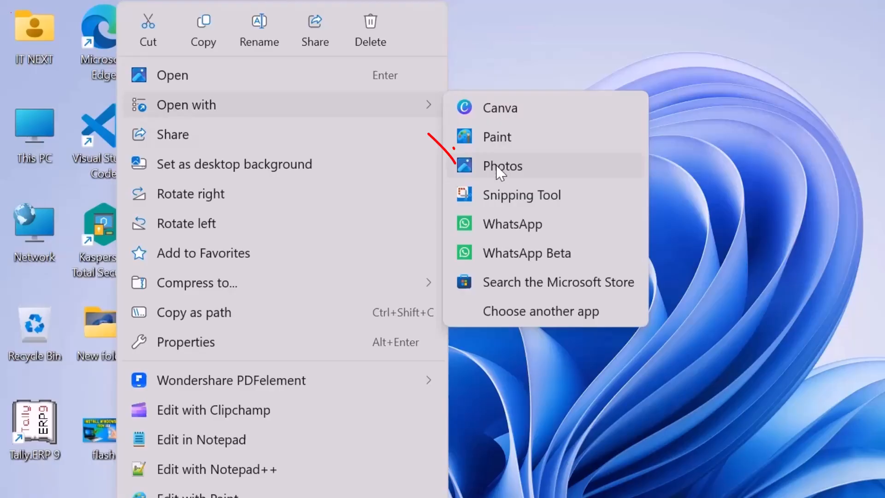
left_click(502, 166)
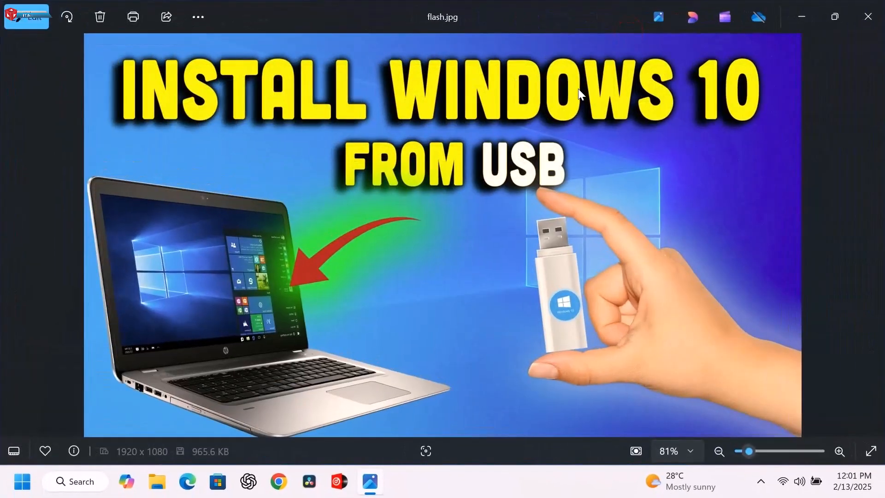
mouse_move(133, 18)
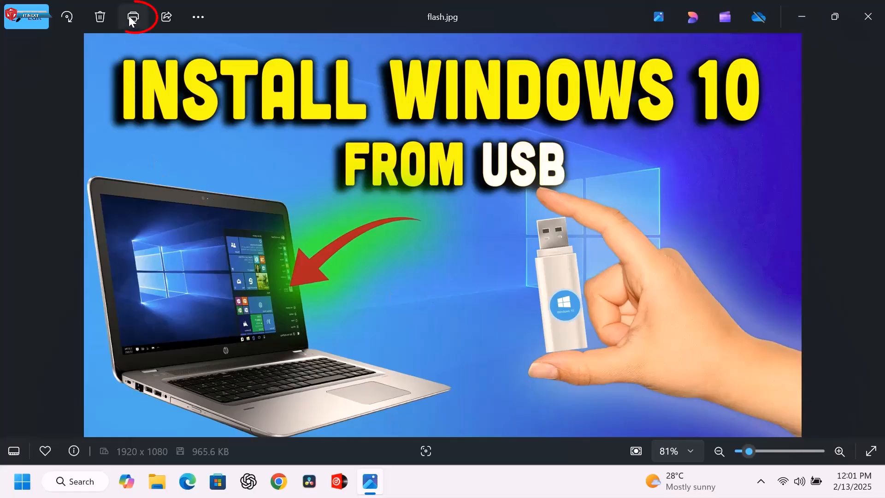
mouse_move(135, 17)
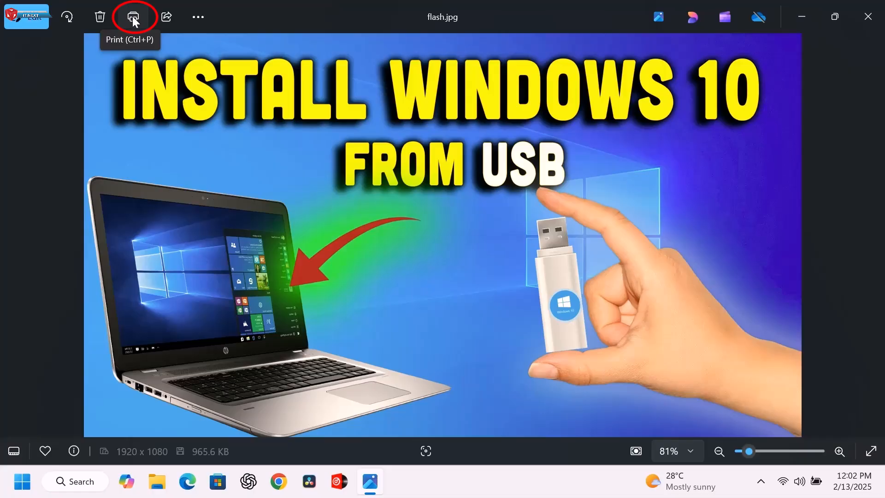
Step: Start printing and choose Microsoft Print to PDF as the printer, landscape on Letter
left_click(132, 17)
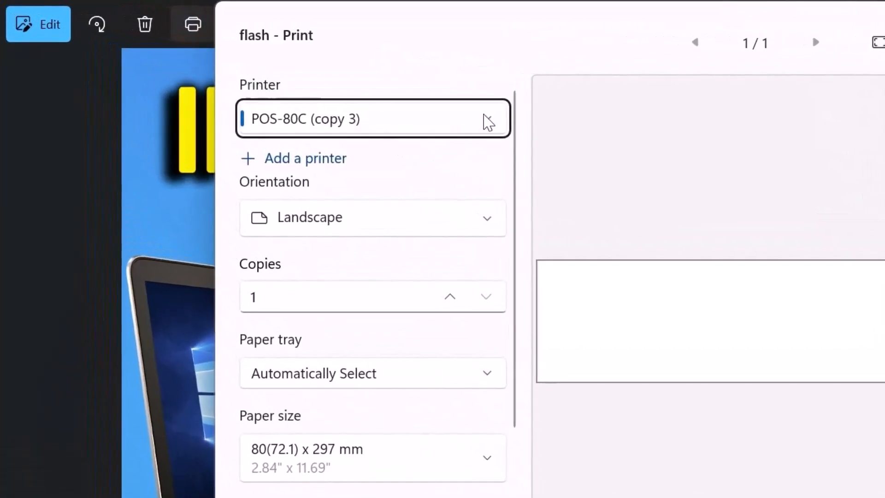
left_click(373, 118)
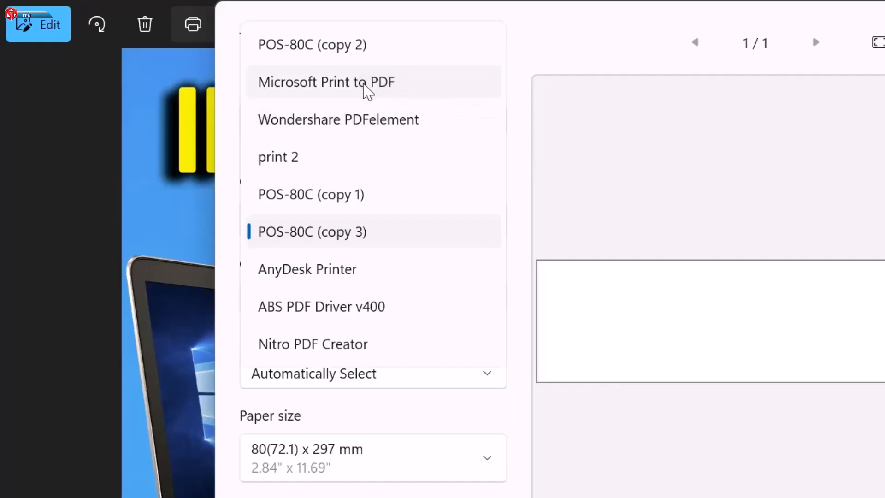
left_click(363, 82)
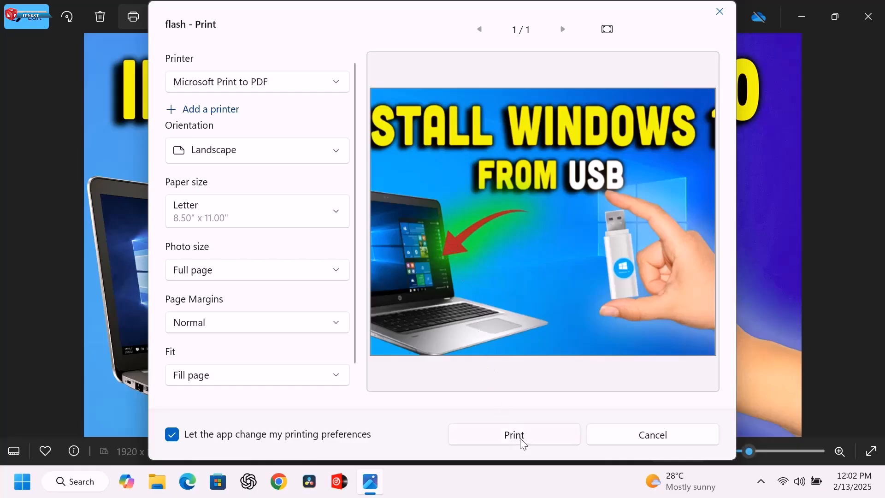
Step: Print to PDF and save the output on the Desktop as thumb
left_click(514, 435)
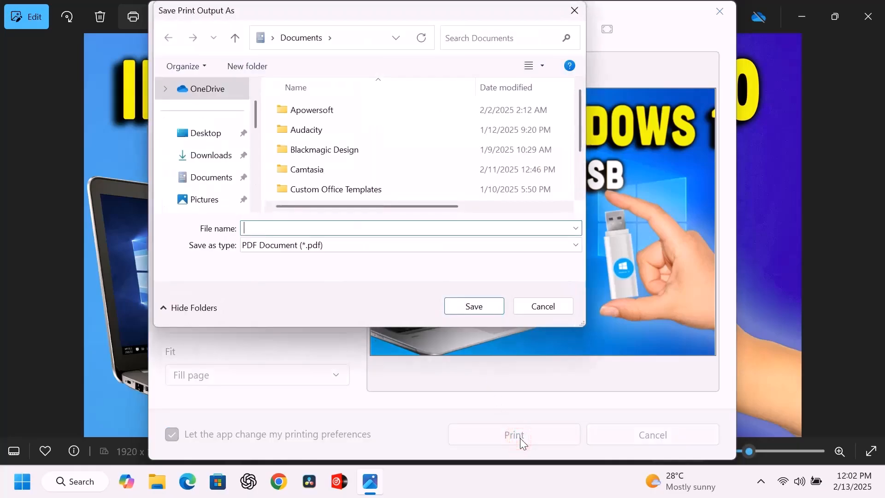
left_click(204, 133)
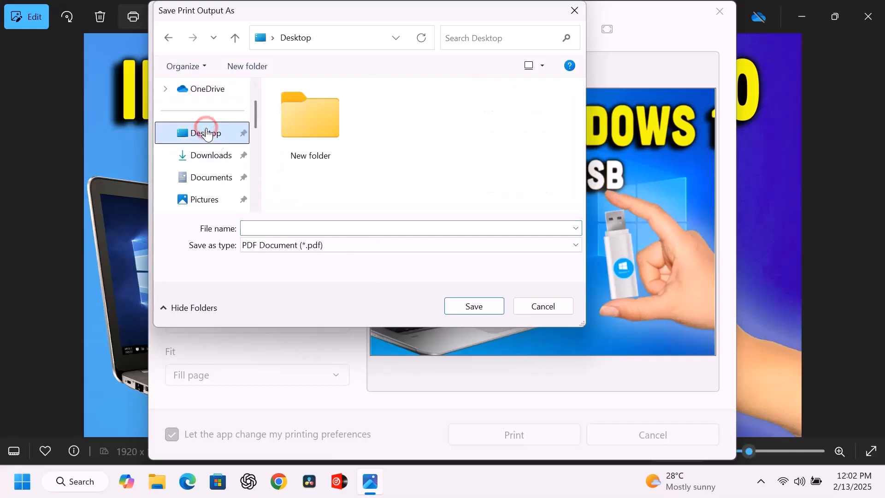
type("thumb")
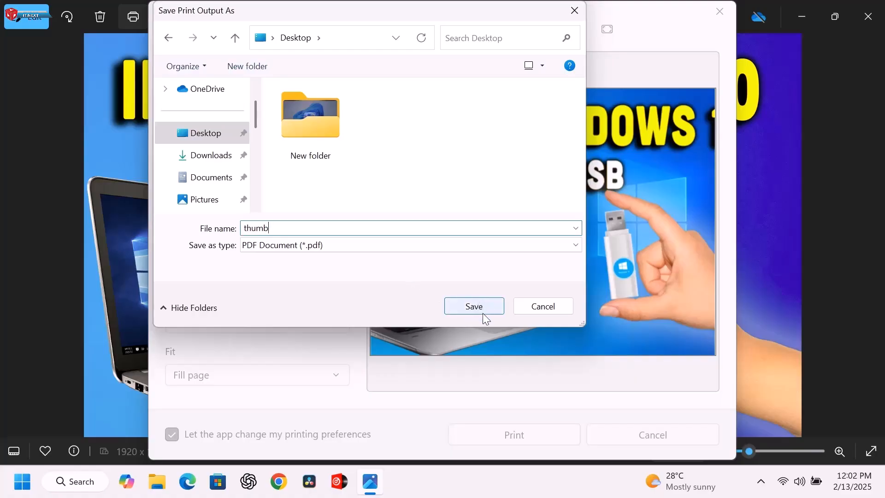
left_click(474, 306)
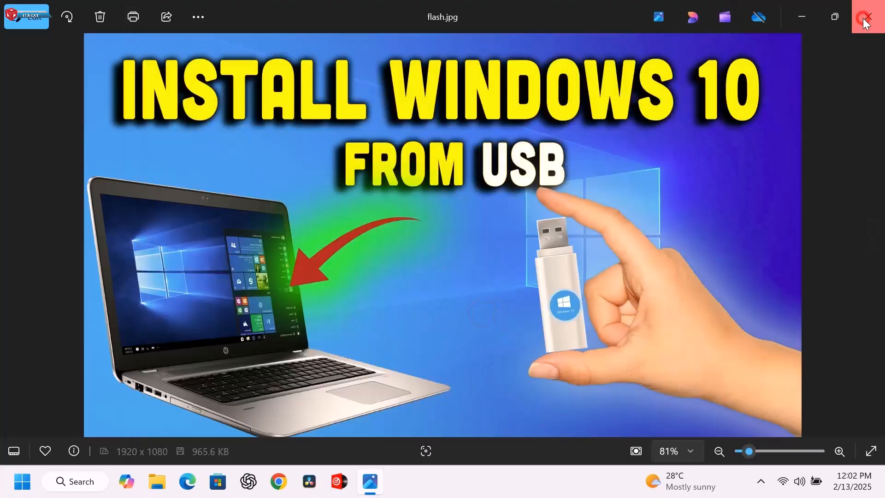
Step: Close Photos, check thumb.pdf in Acrobat Reader, then close the reader
left_click(865, 17)
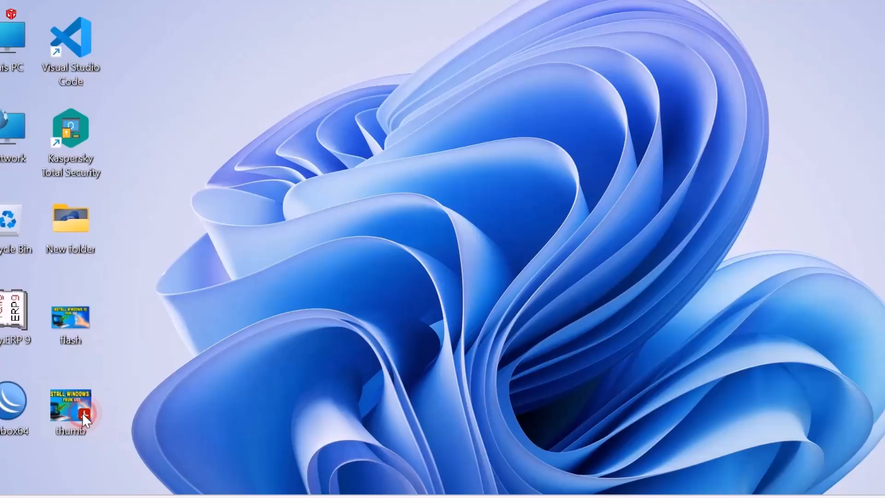
double_click(70, 405)
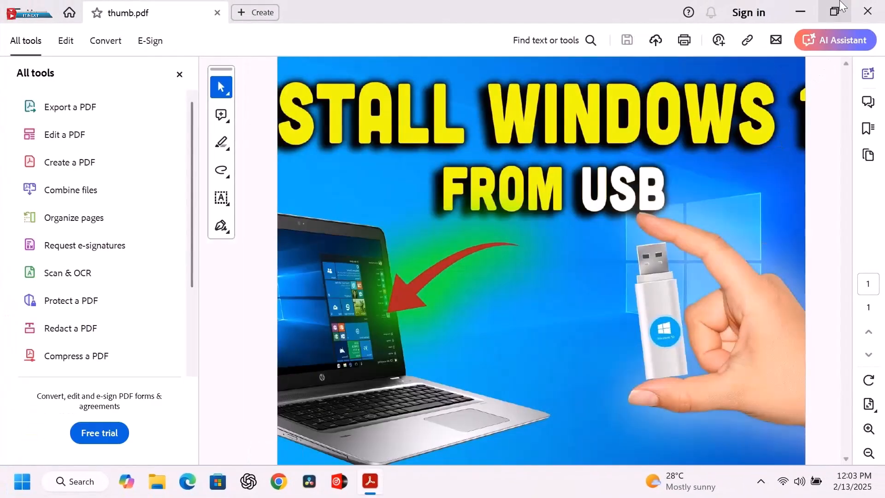
left_click(829, 12)
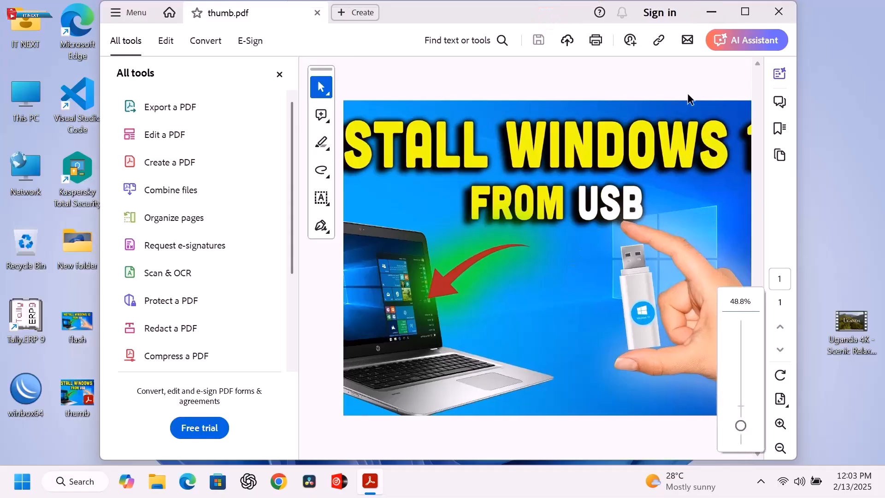
left_click(778, 12)
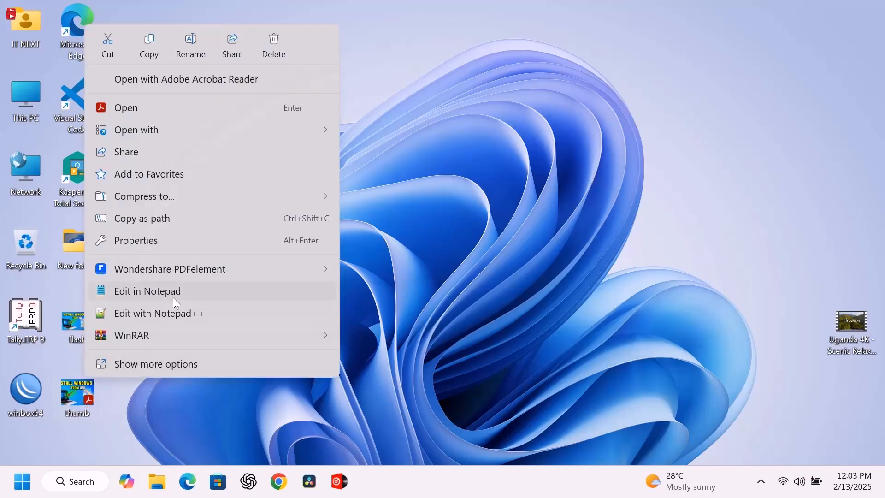
left_click(135, 240)
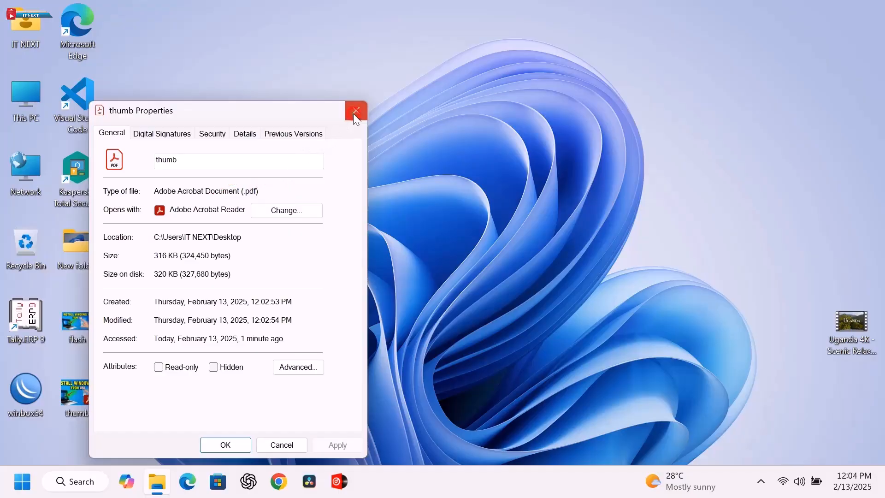
left_click(355, 110)
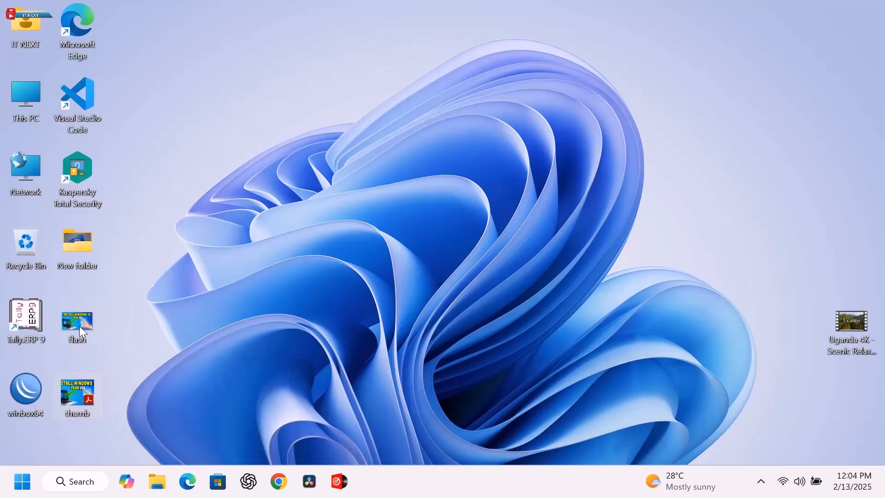
mouse_move(91, 325)
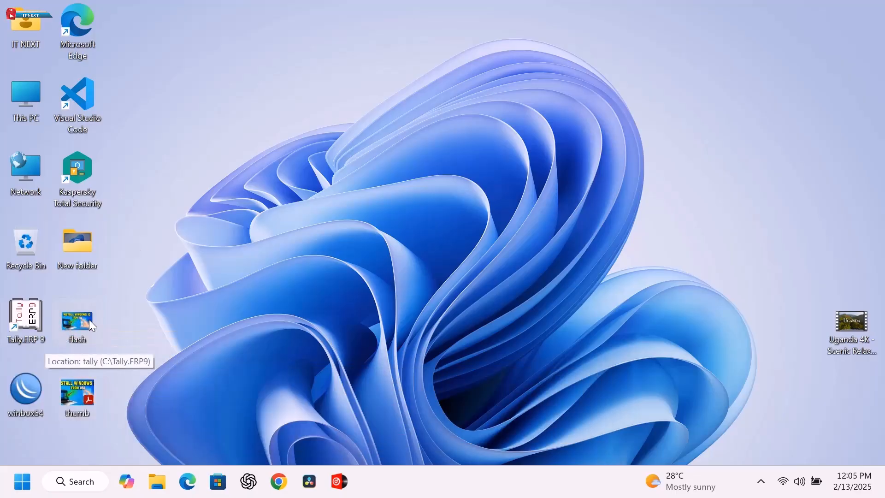
Step: Start printing flash.jpg from its desktop context menu via Show more options
right_click(77, 315)
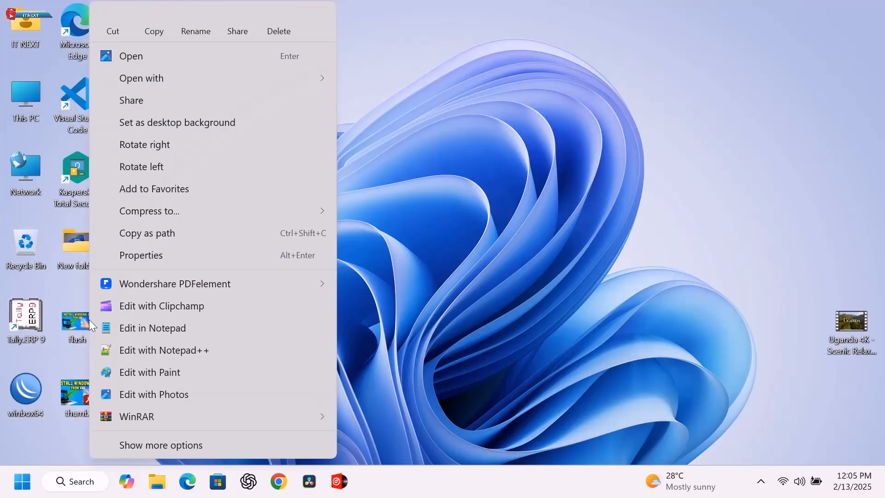
left_click(169, 442)
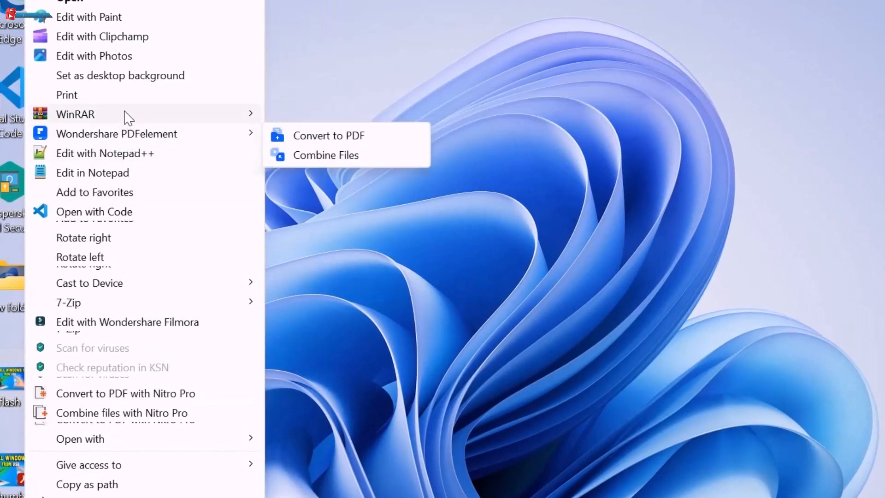
left_click(66, 94)
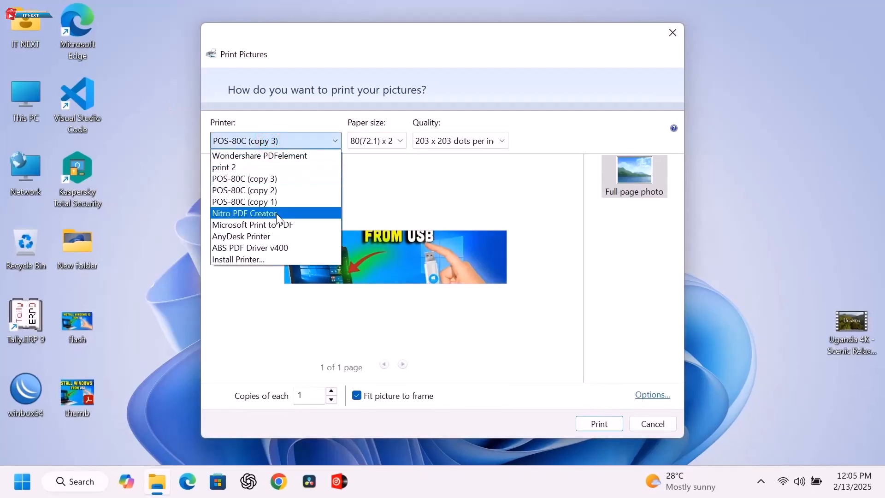
mouse_move(288, 231)
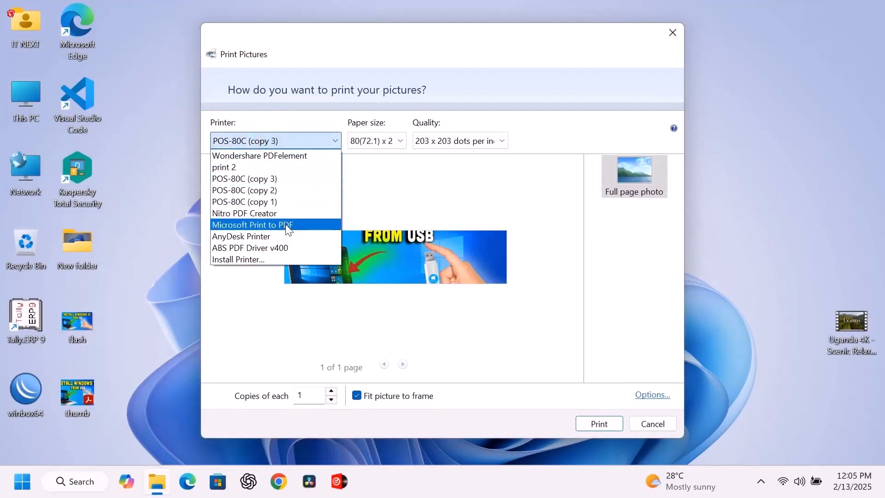
Step: Print to Microsoft Print to PDF on Legal paper, bringing up the save prompt
left_click(252, 224)
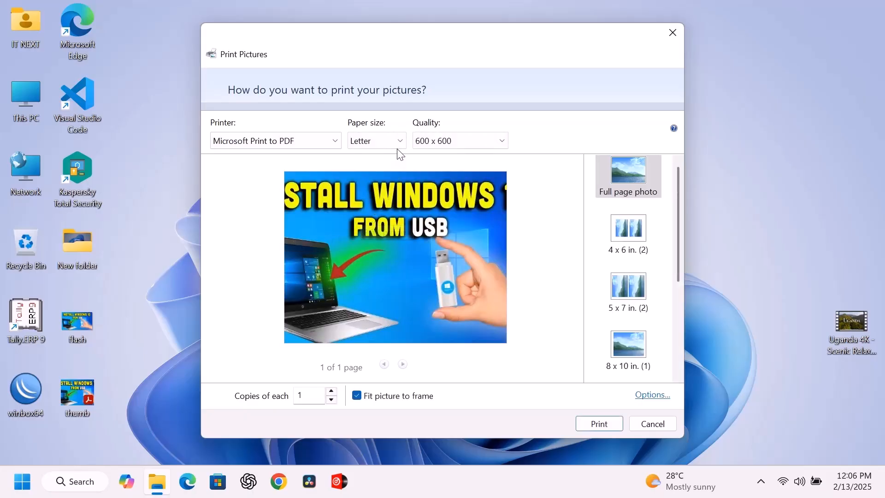
left_click(399, 140)
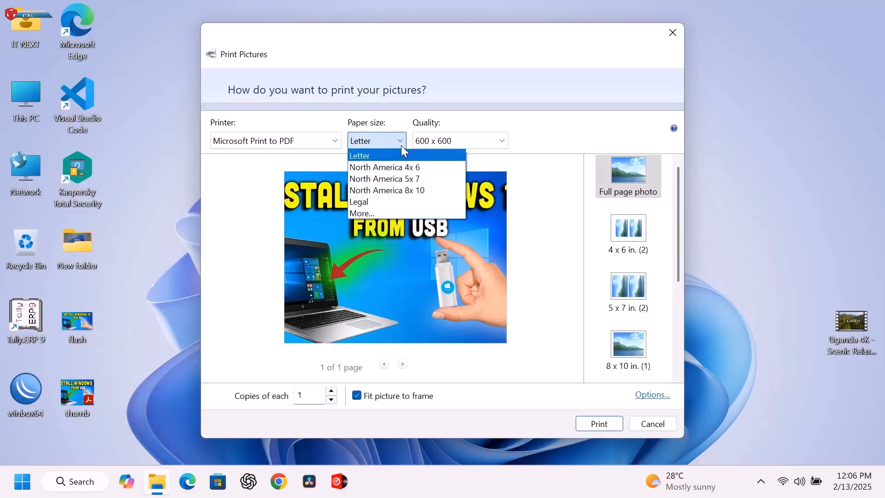
mouse_move(383, 207)
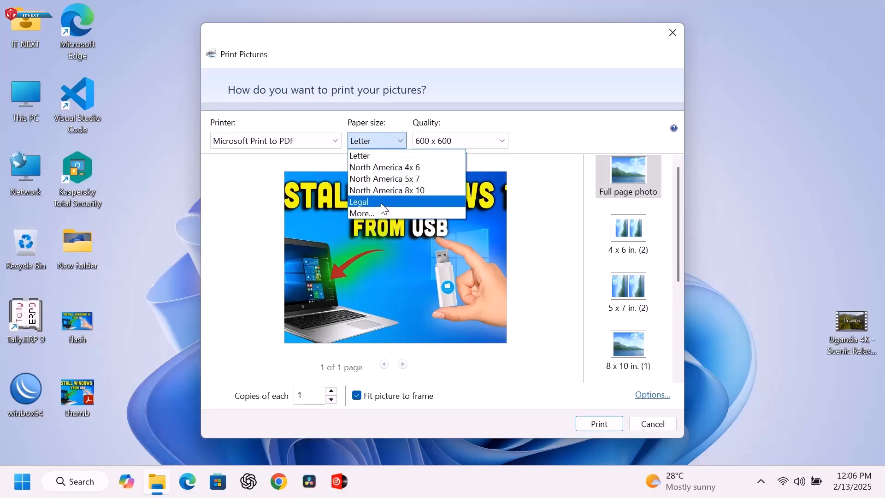
left_click(358, 201)
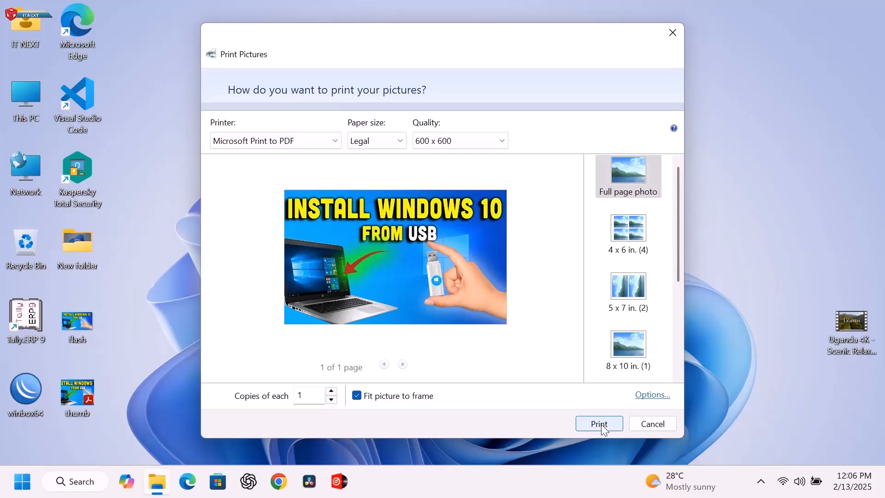
left_click(599, 423)
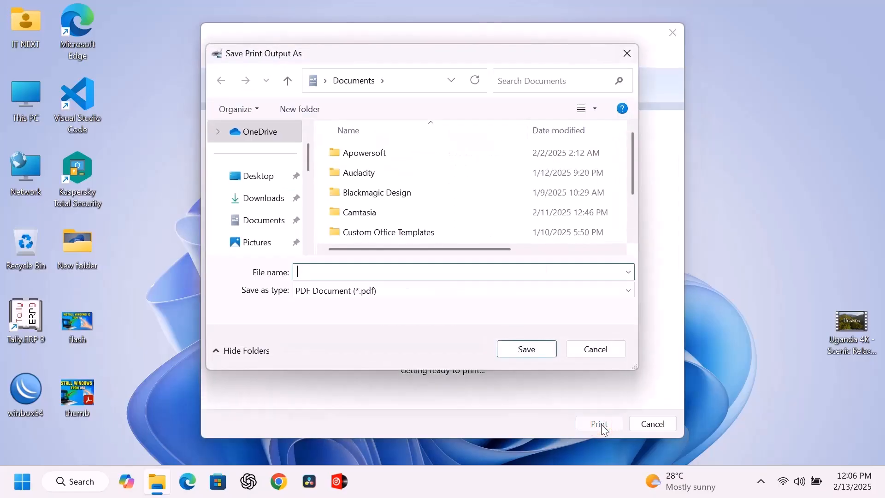
Step: Save the PDF output to the Desktop as test 2
left_click(258, 176)
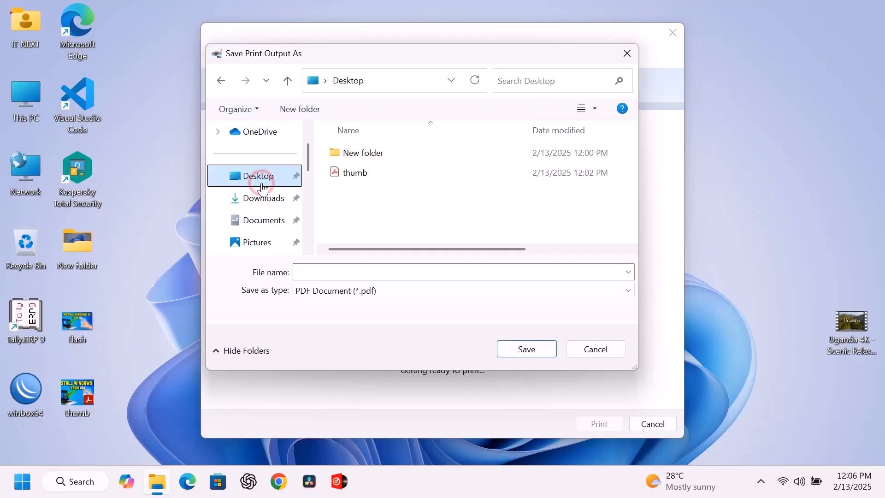
left_click(415, 279)
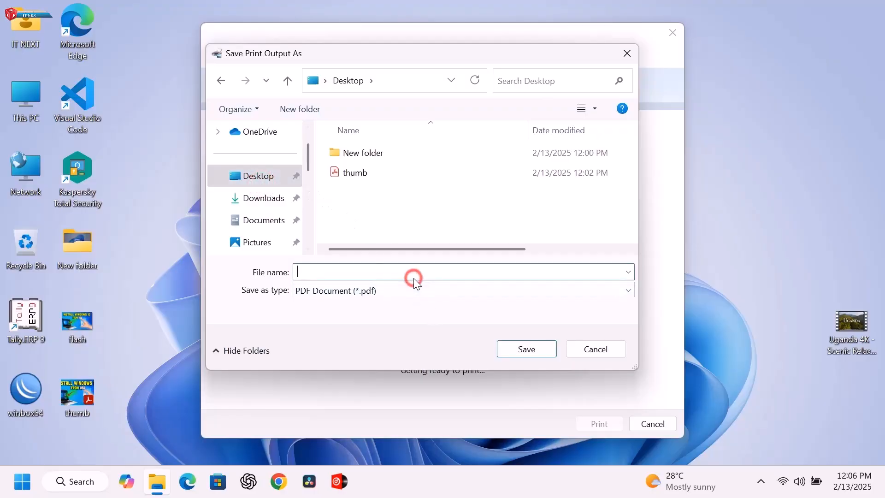
type("test 2")
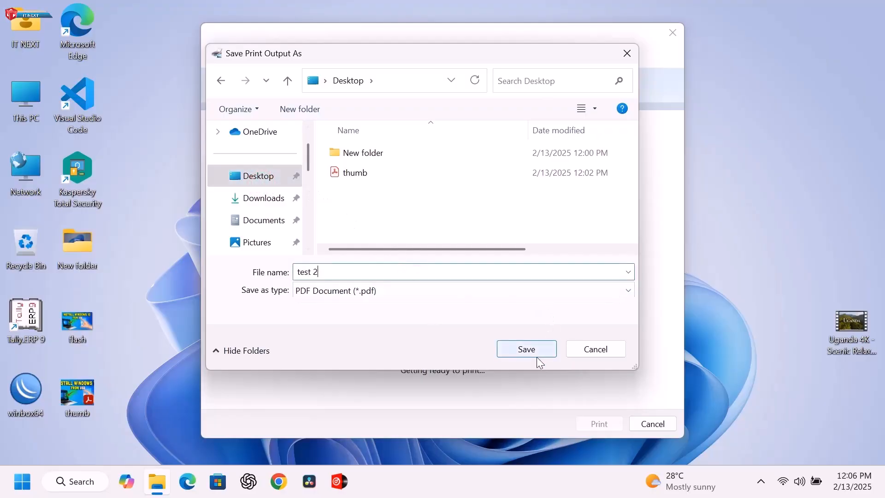
left_click(527, 348)
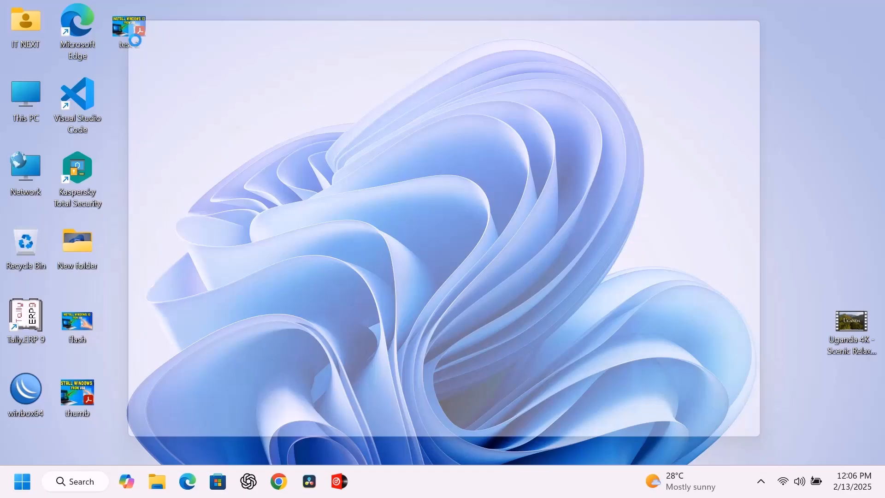
double_click(129, 25)
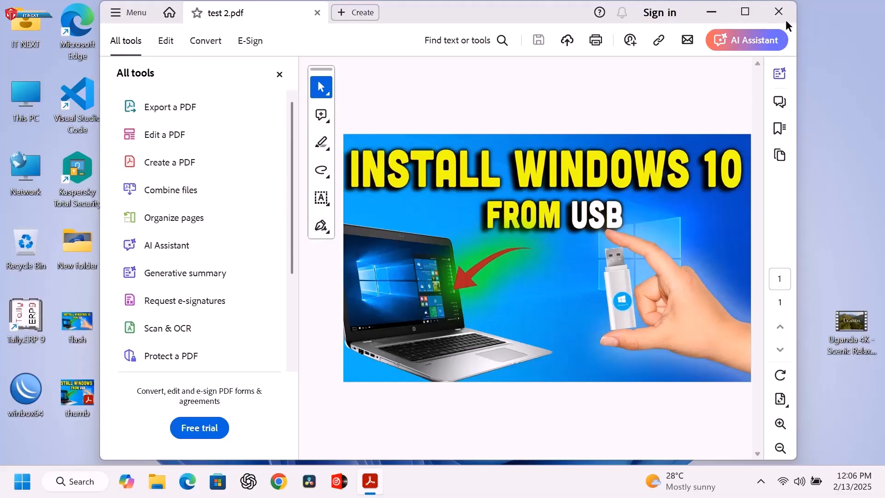
mouse_move(777, 12)
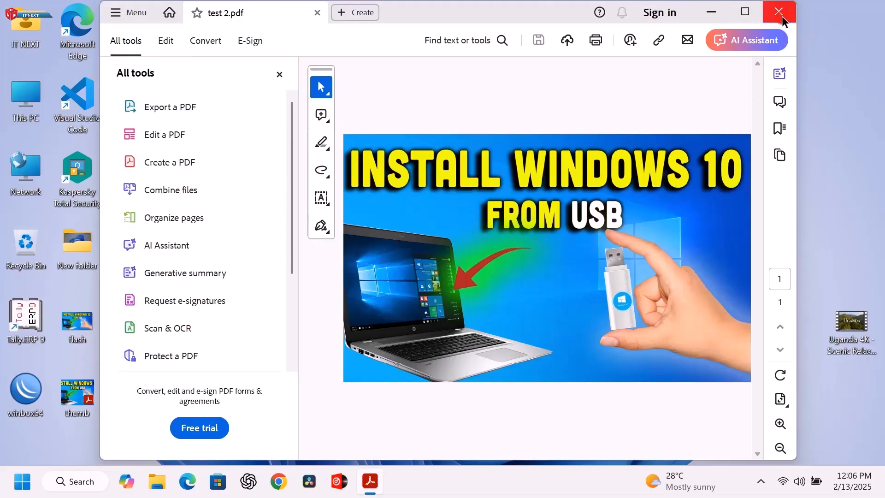
left_click(777, 11)
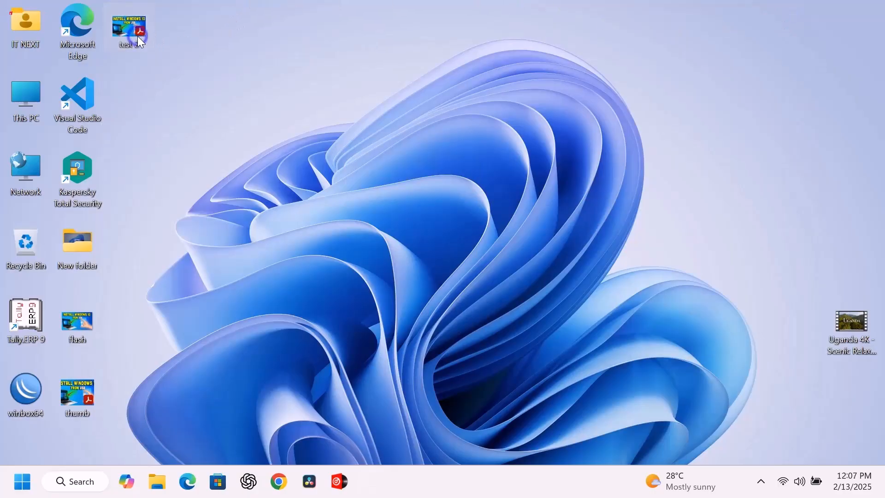
right_click(133, 27)
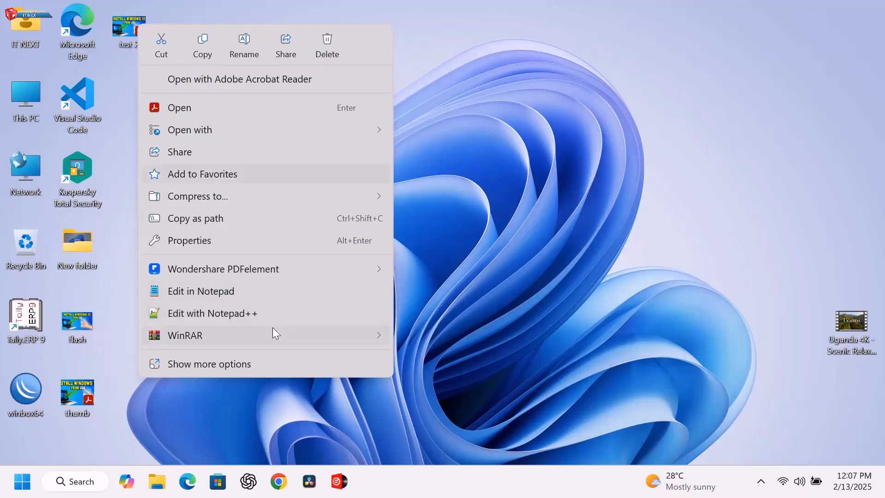
left_click(263, 231)
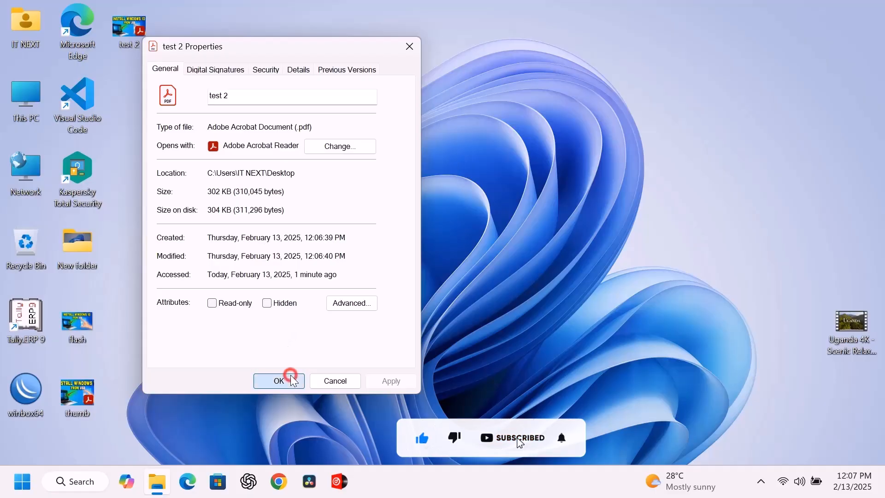
left_click(278, 381)
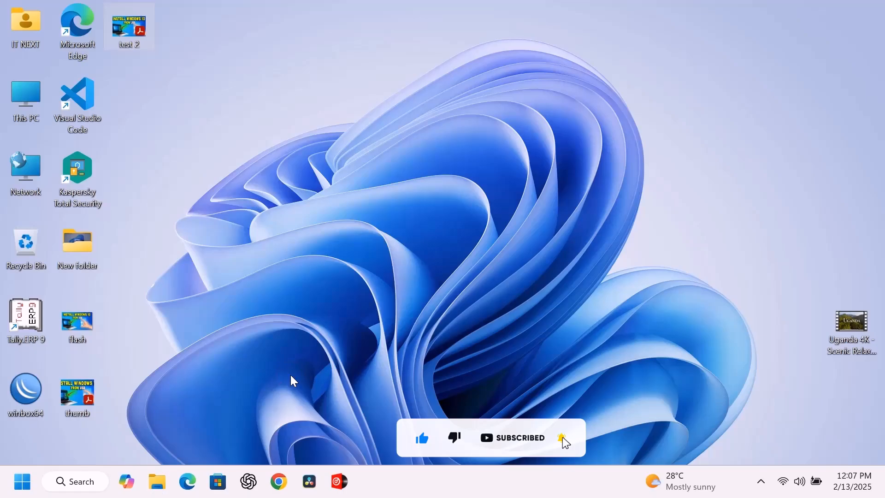